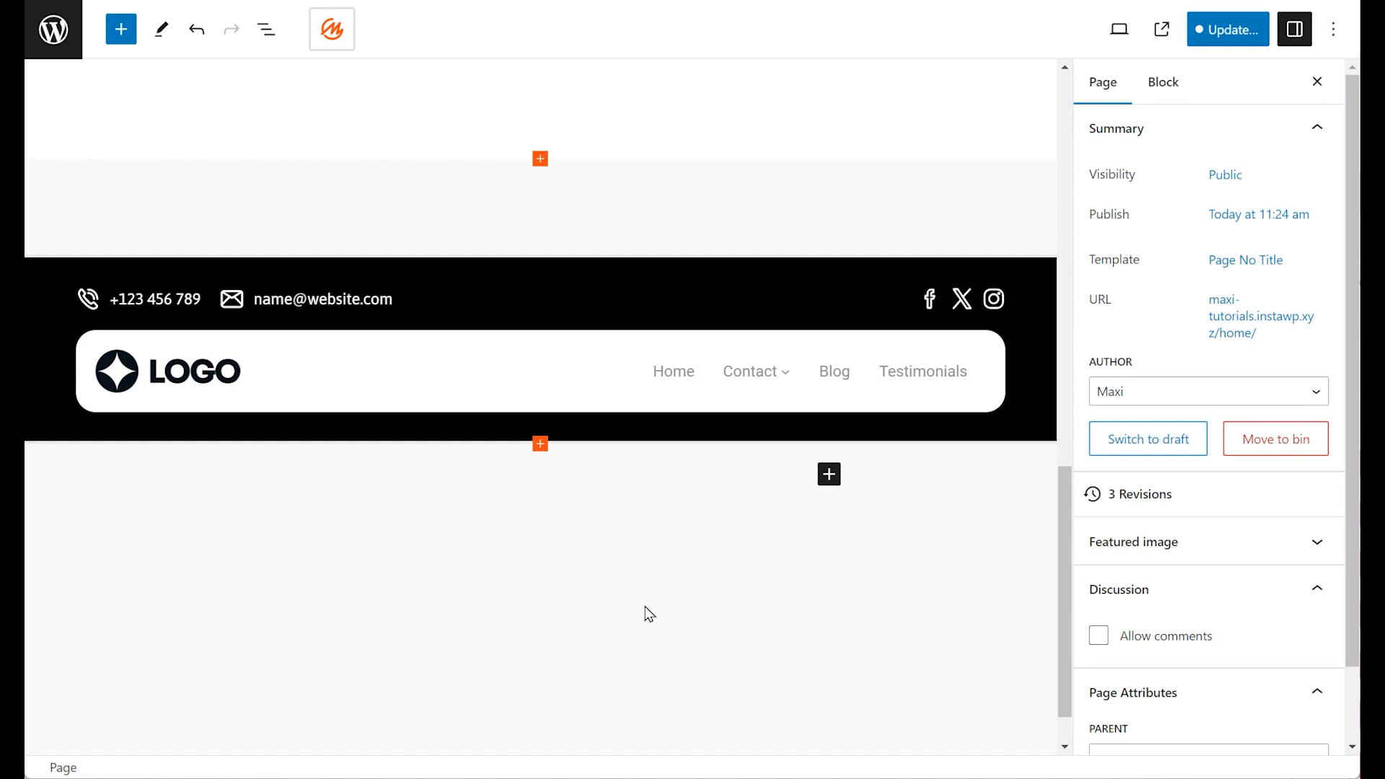
mouse_move(318, 304)
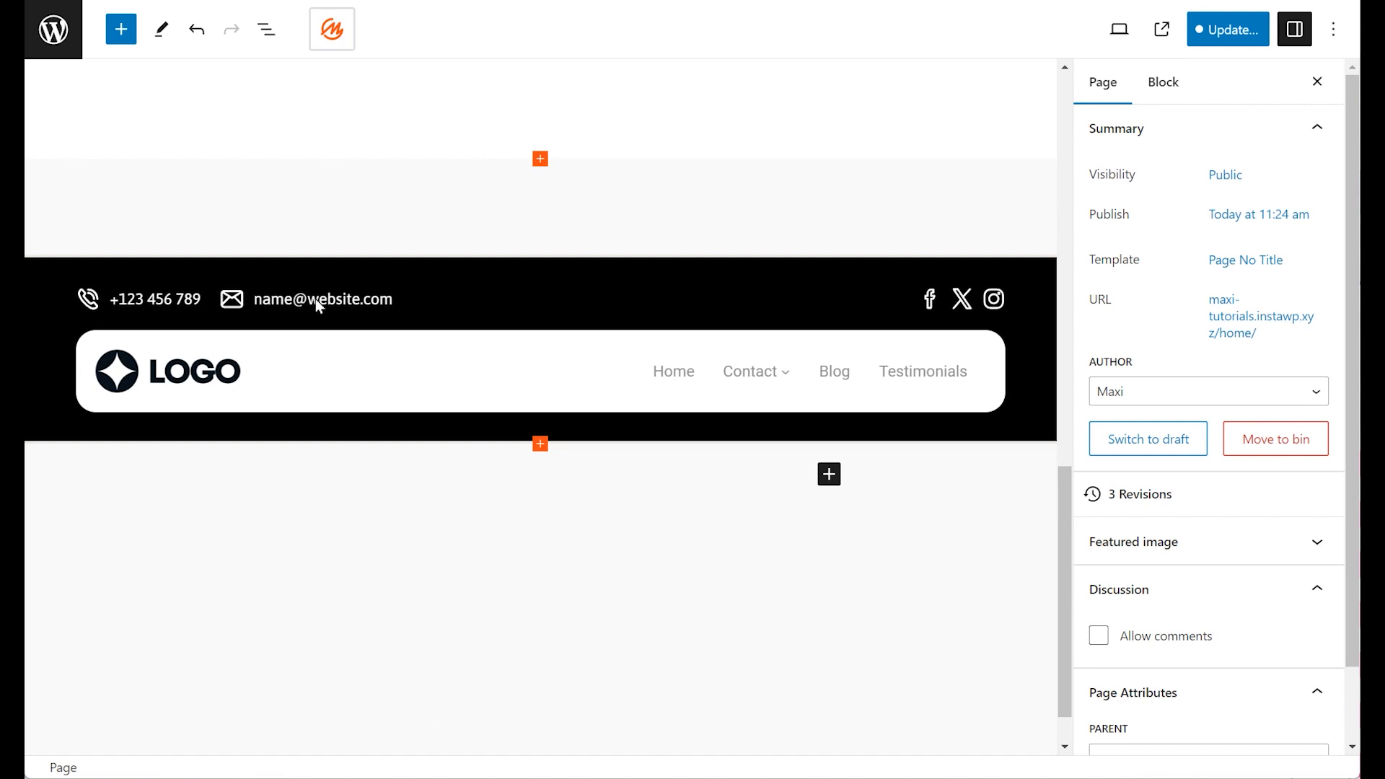
Step: Show the MaxiBlocks toolbar with screen sizes, Template library and Style cards
click(332, 29)
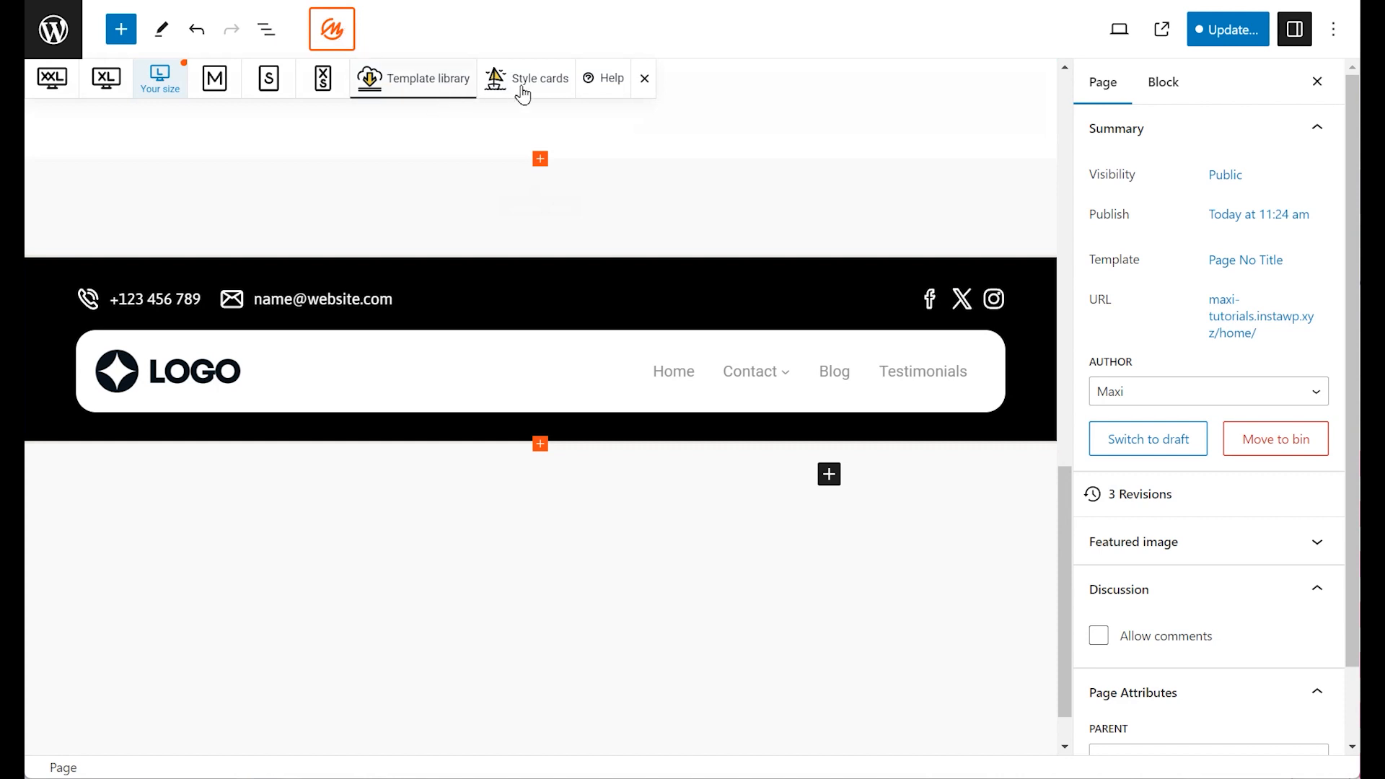
Step: Create a customised copy of the Gollum style card named 'sc'
click(527, 78)
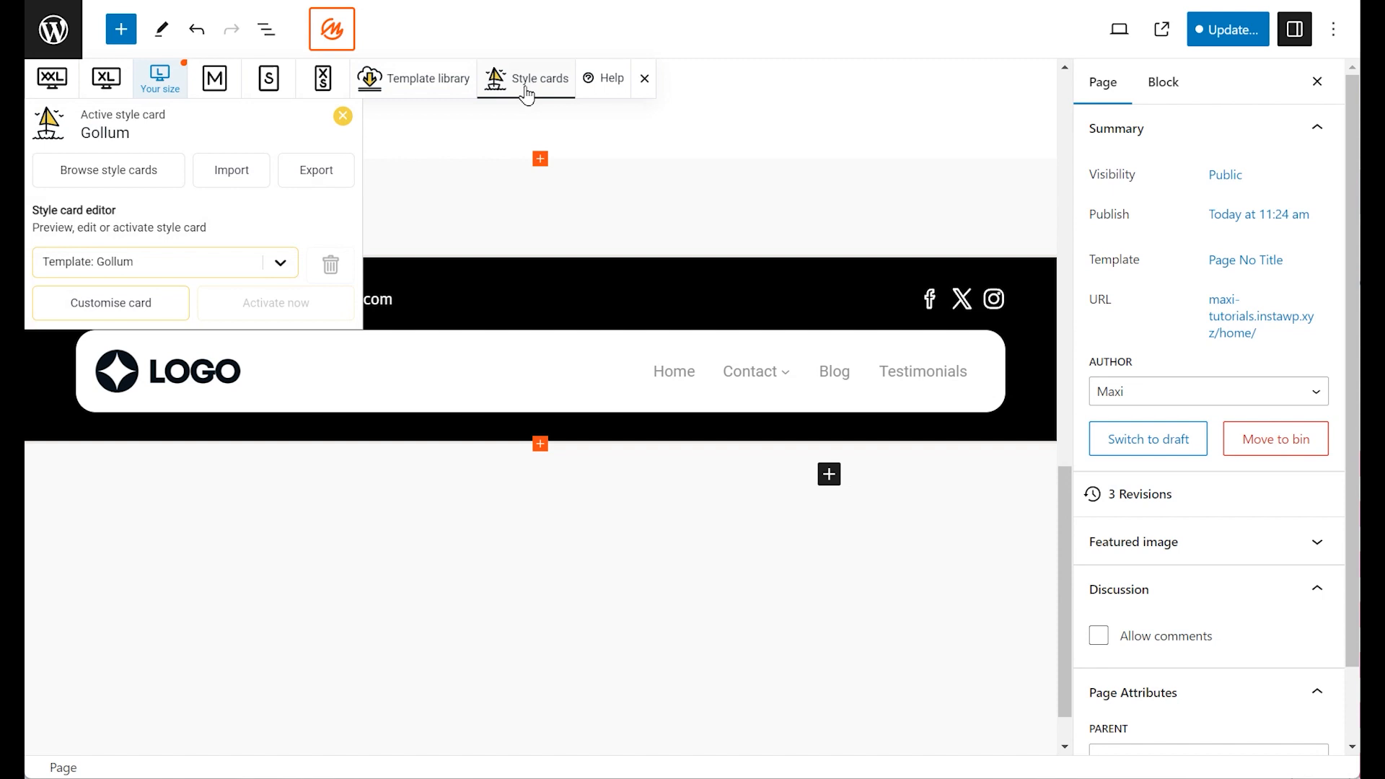
click(111, 303)
text(Gollum - my)
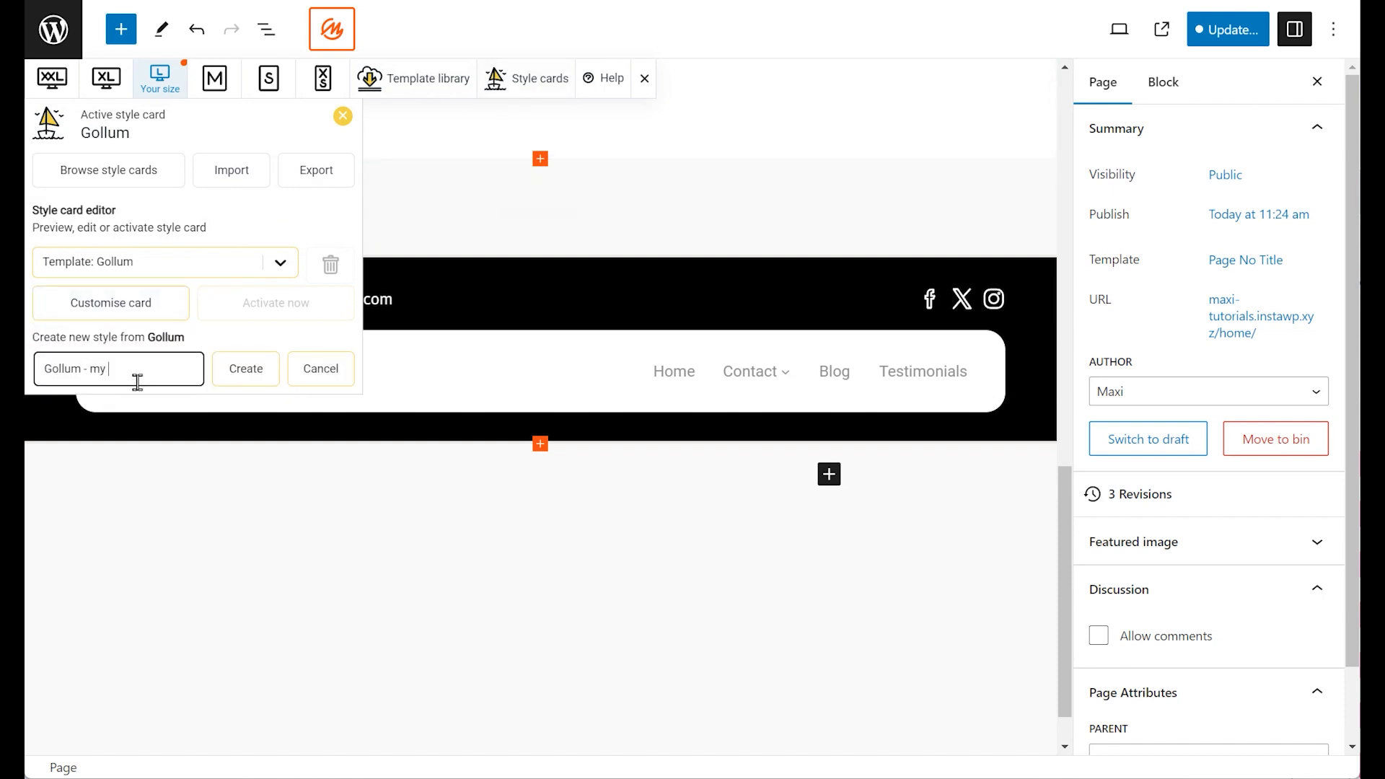
text(sc)
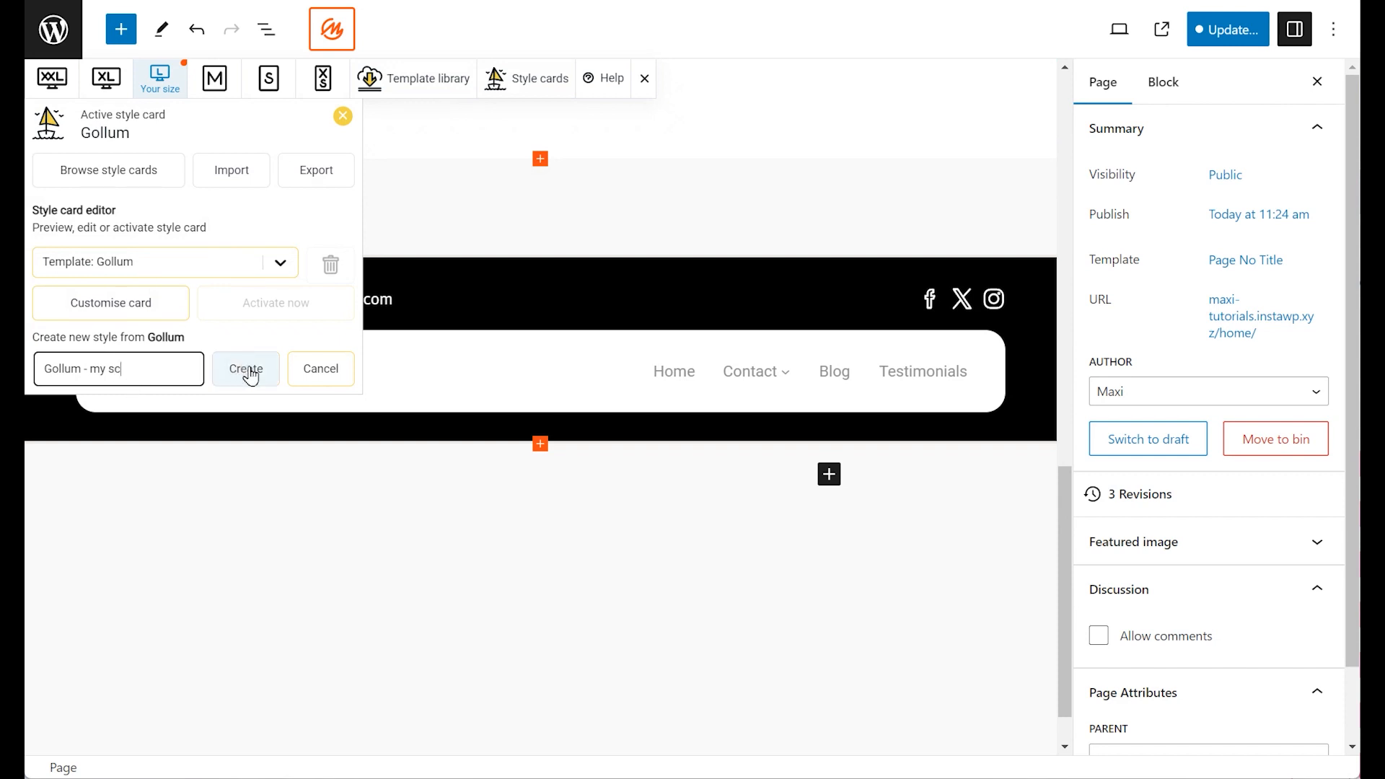
click(245, 368)
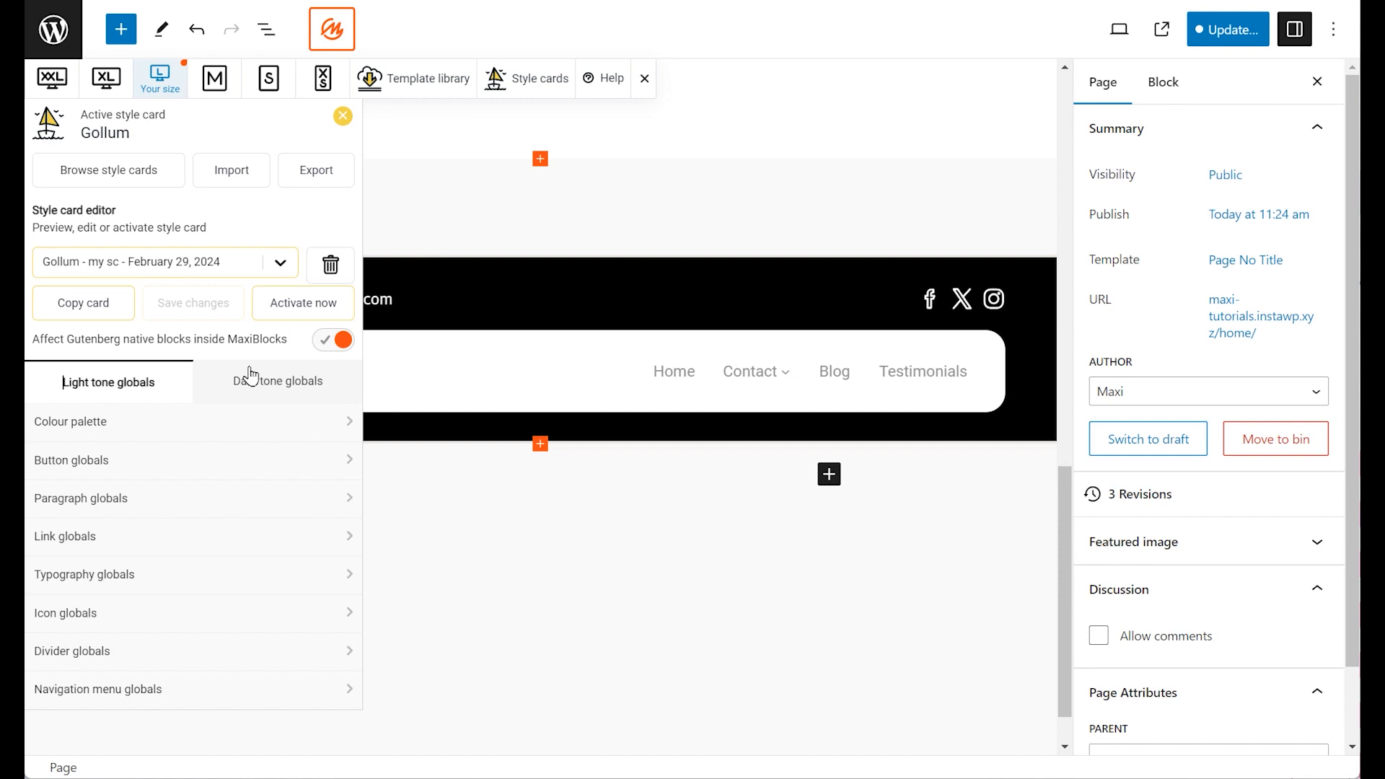
mouse_move(251, 381)
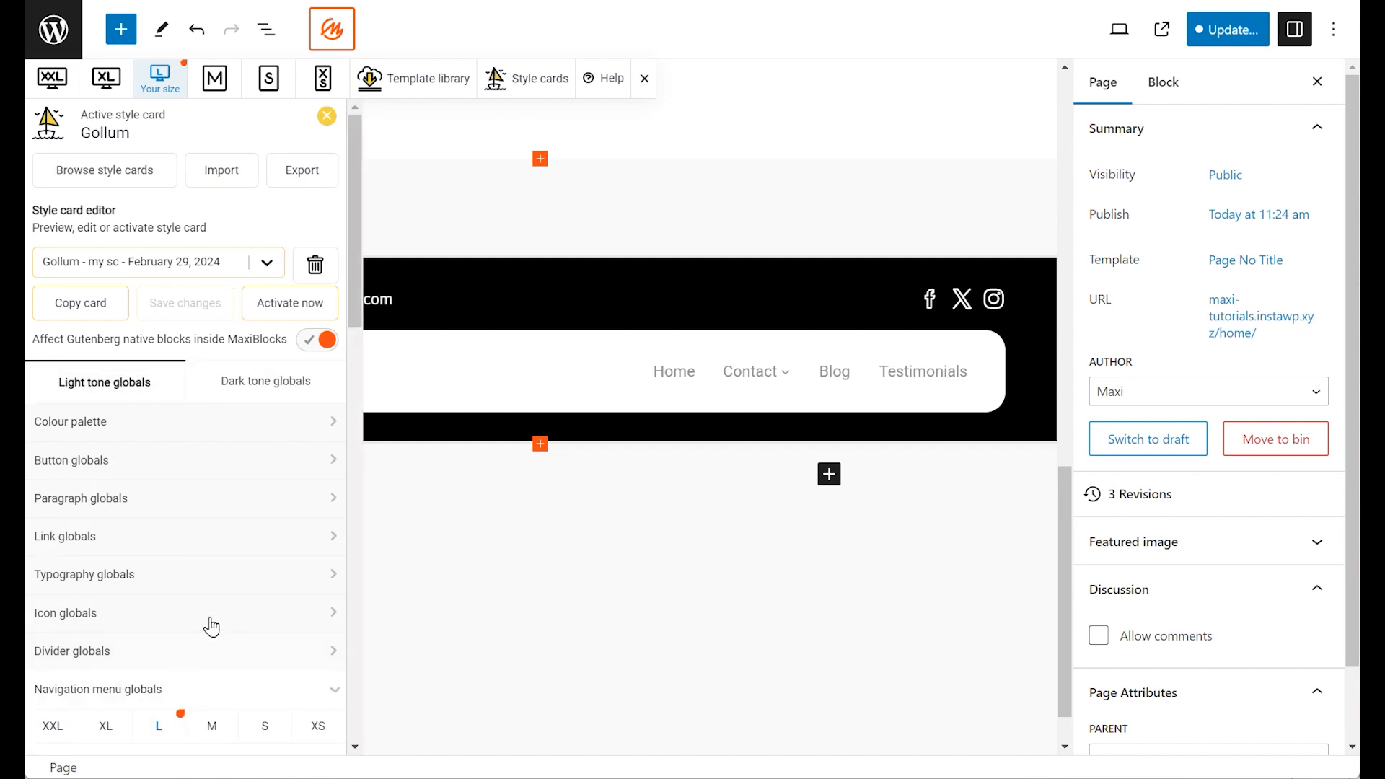
Step: Set the navigation menu font to Raleway, size 20, weight Bold (700), after trying Oswald
scroll(down, 3)
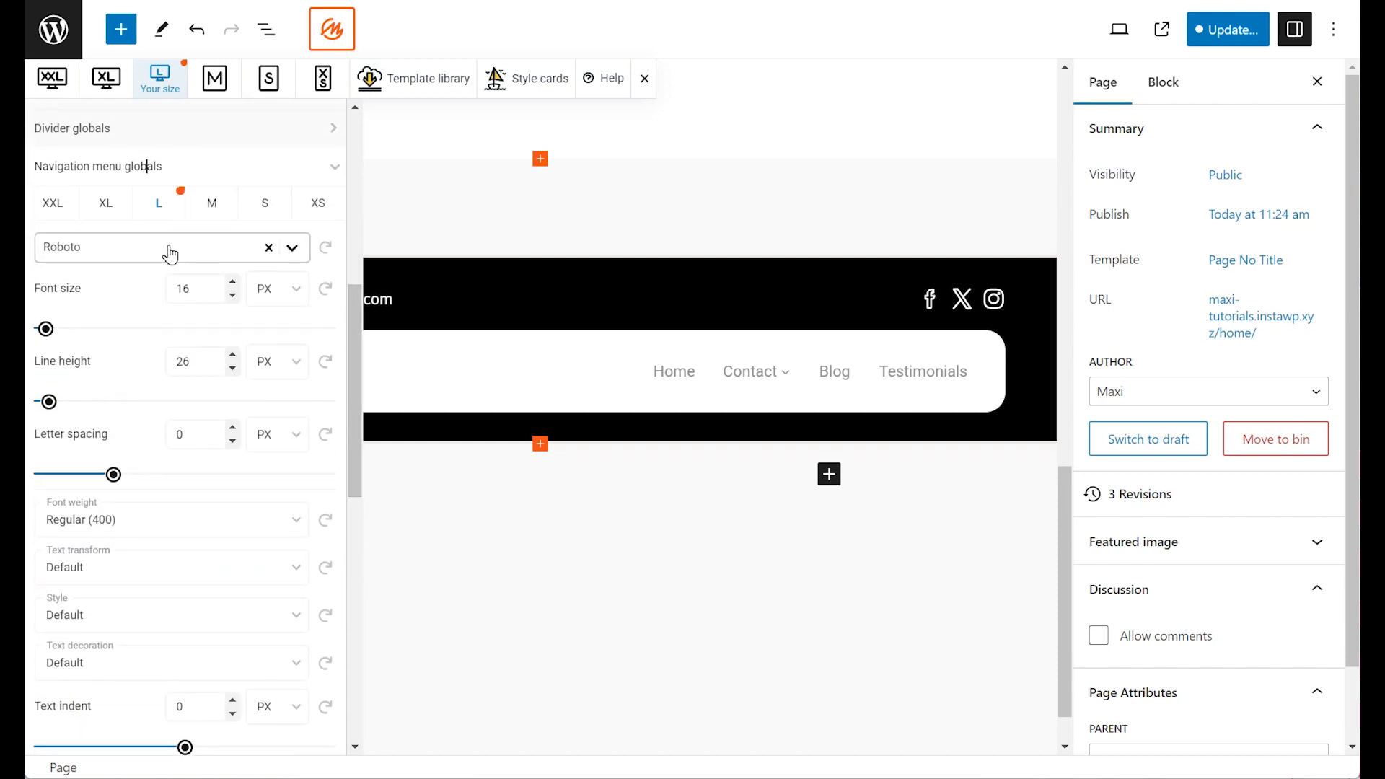
click(170, 246)
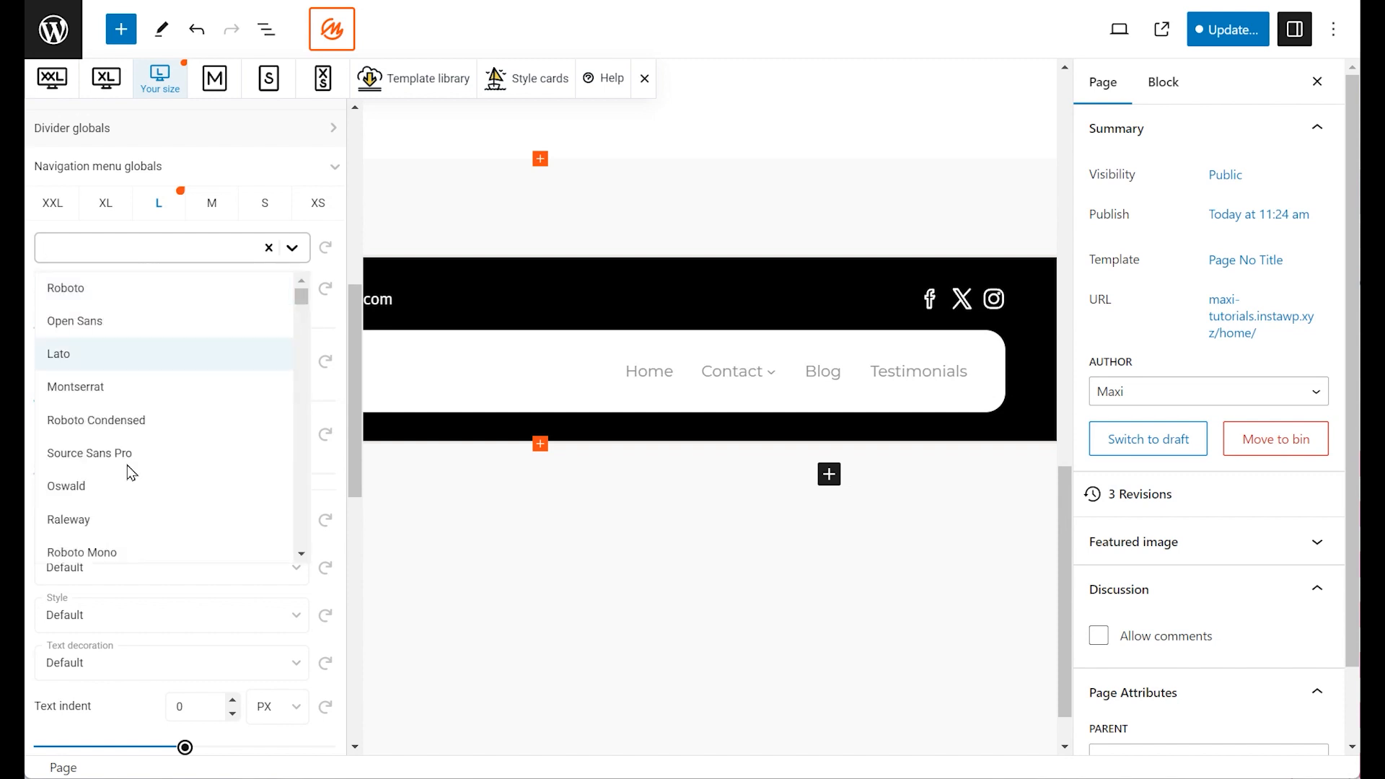
click(65, 486)
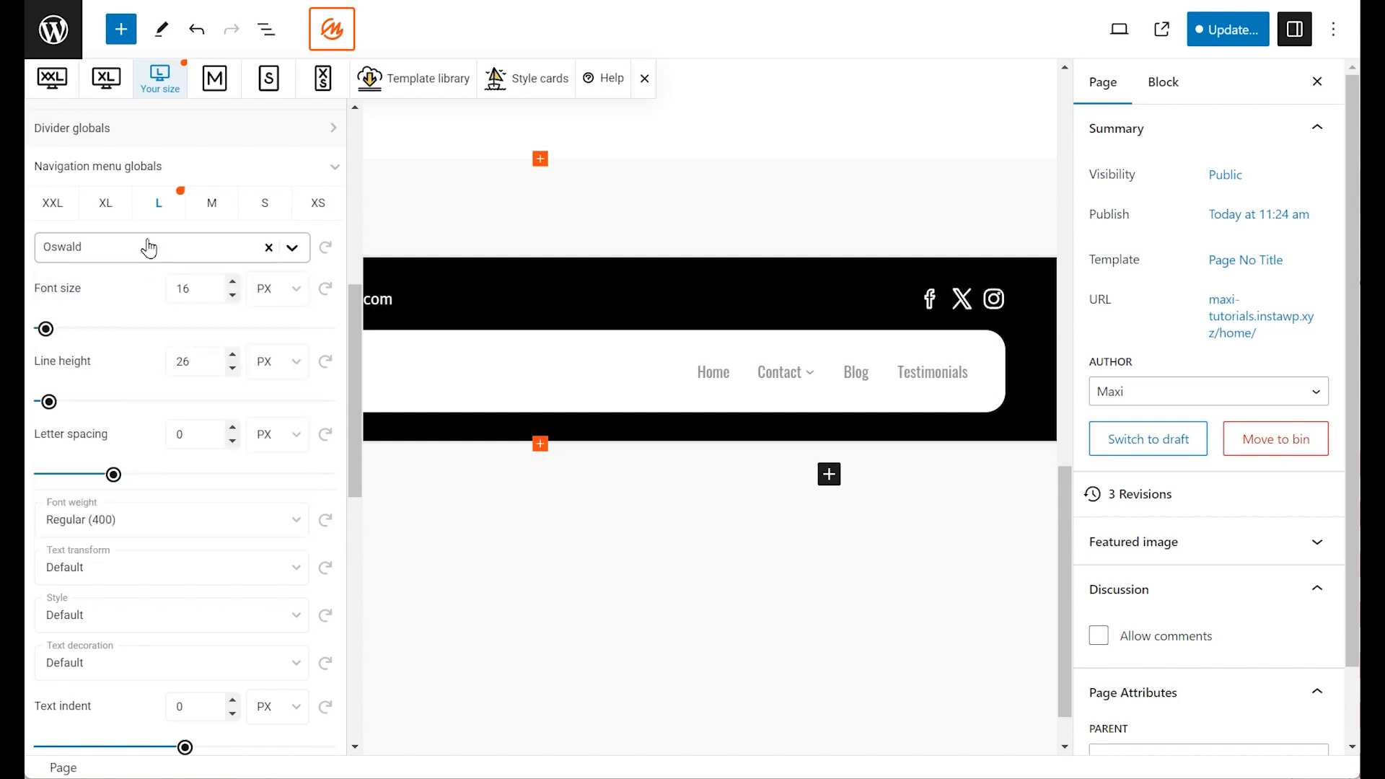
click(150, 246)
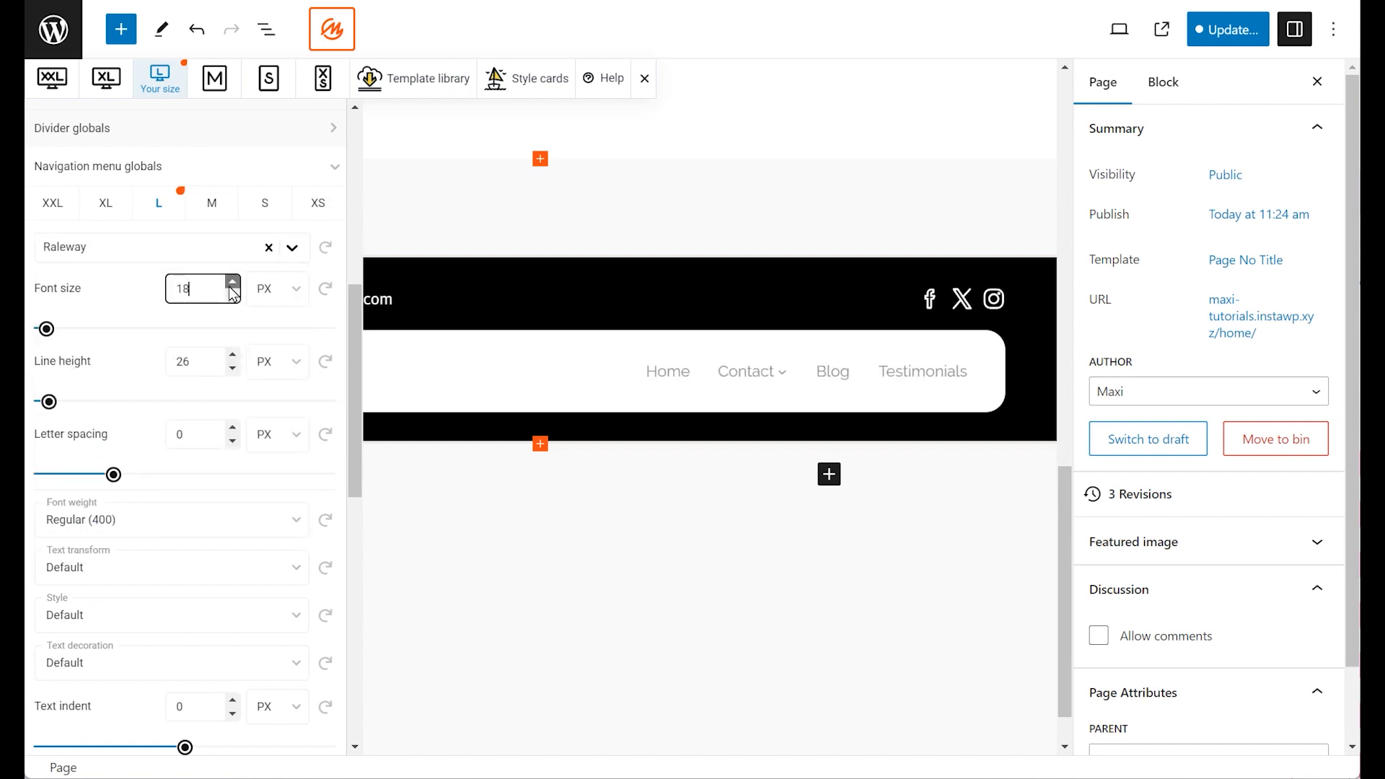
click(234, 283)
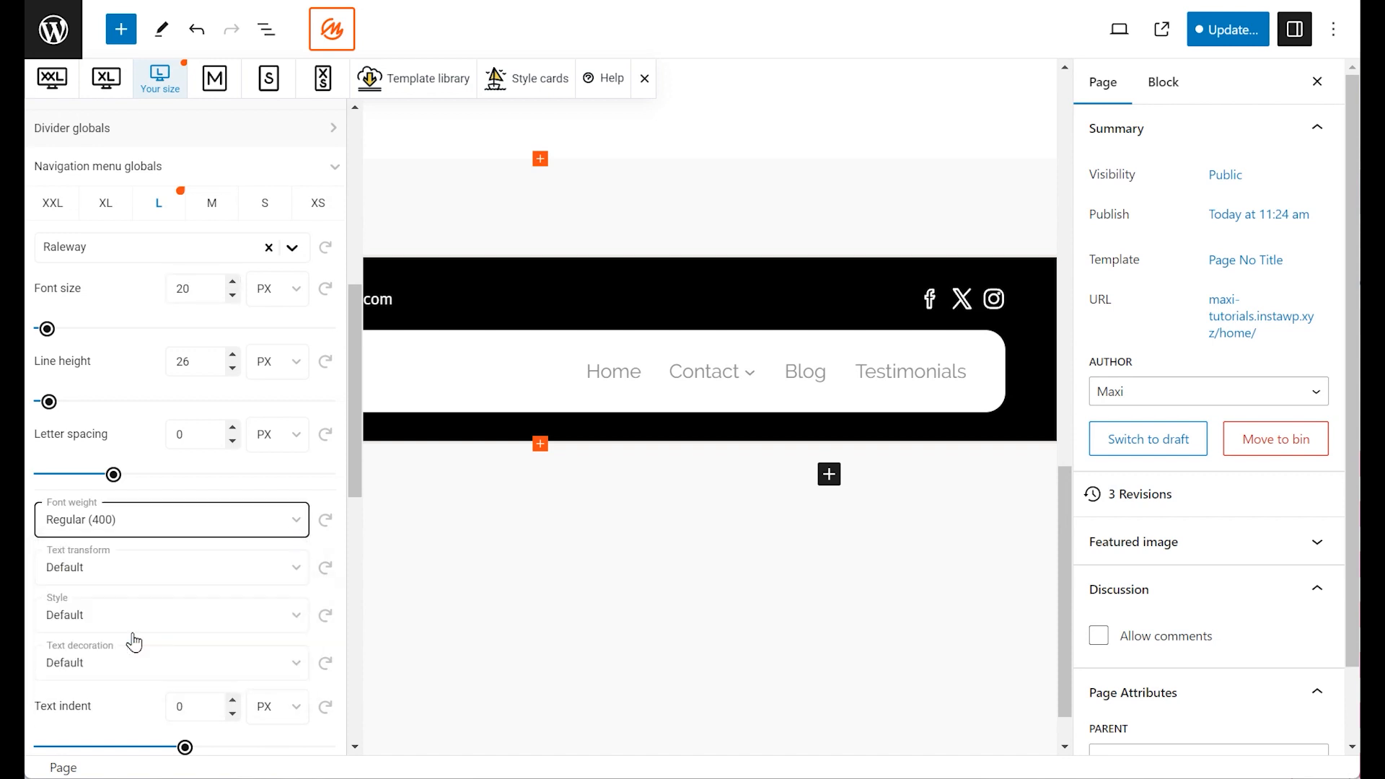
click(172, 519)
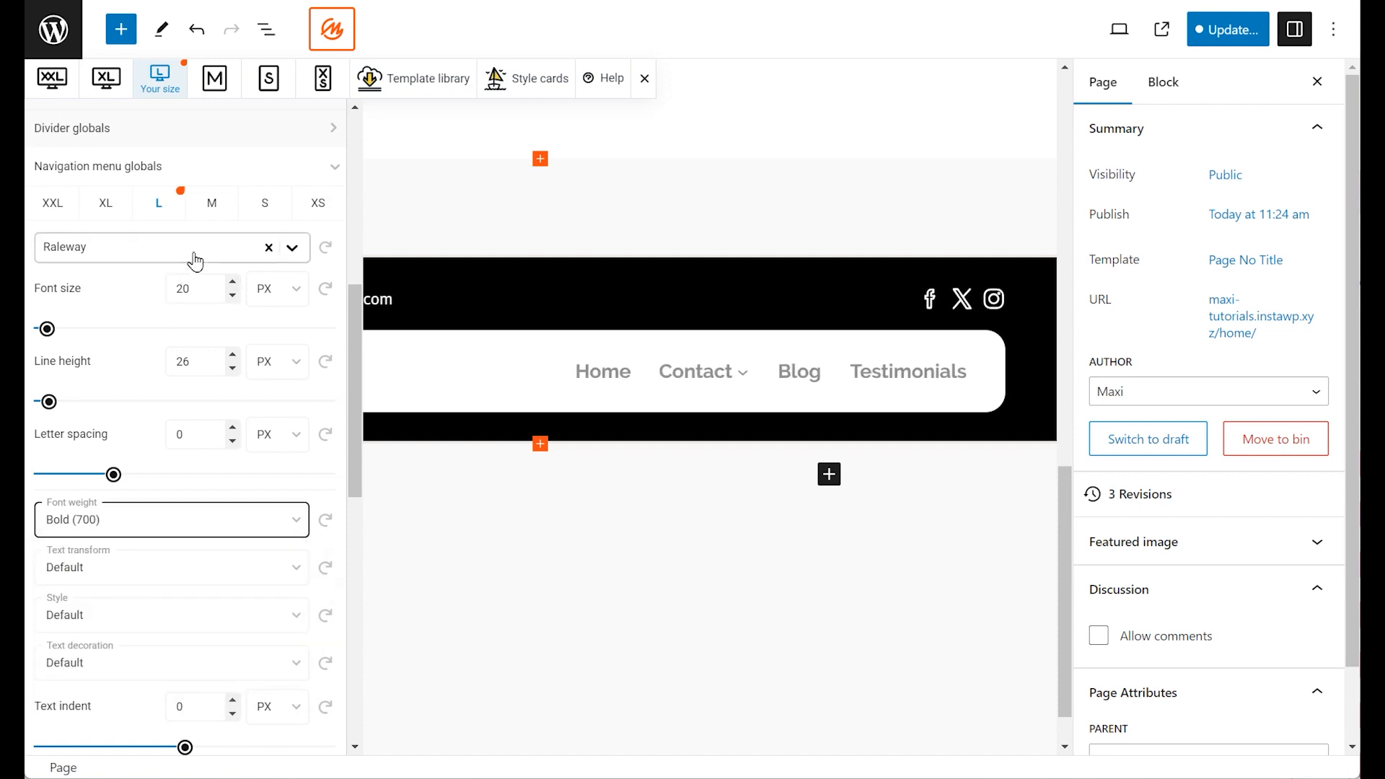
Step: Enable Item links colour and pick the grey-green palette shade for menu links
scroll(down, 3)
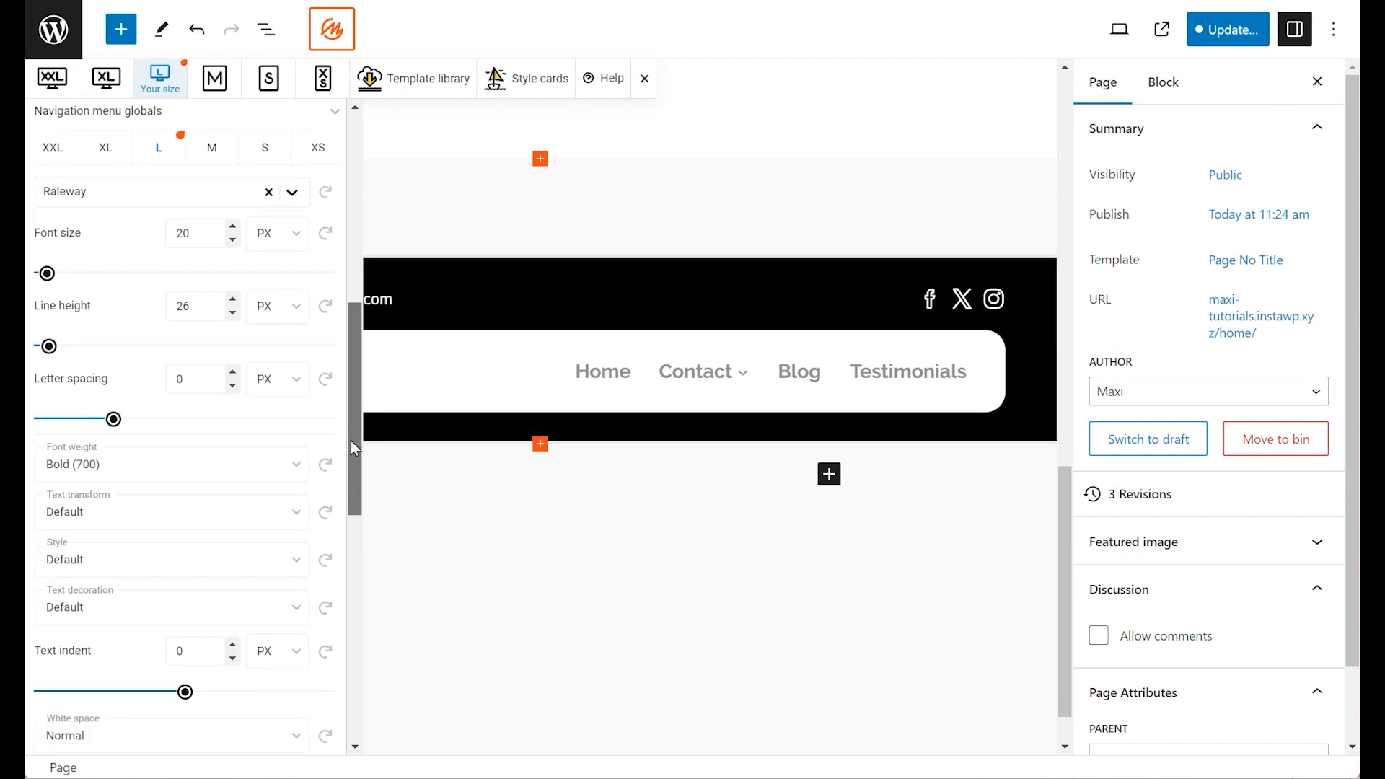
scroll(down, 3)
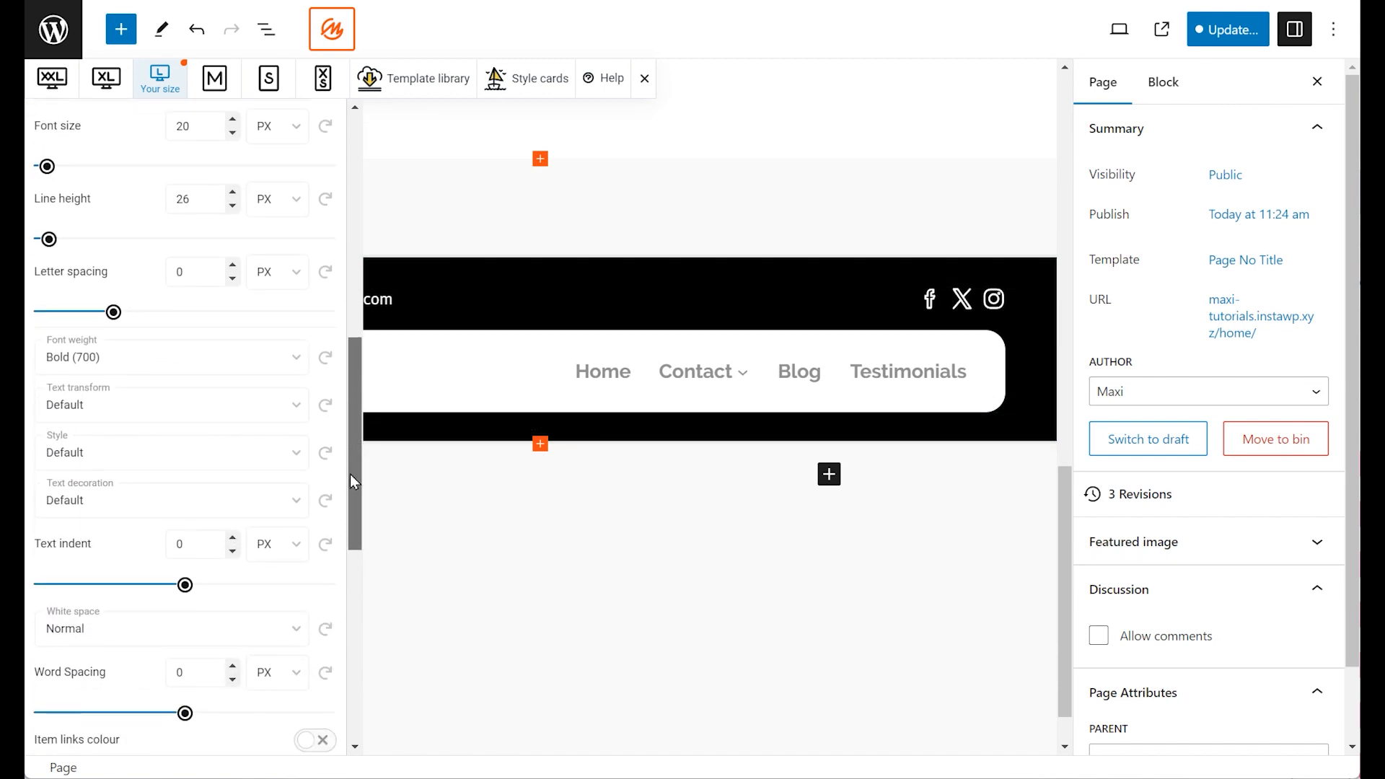
scroll(down, 3)
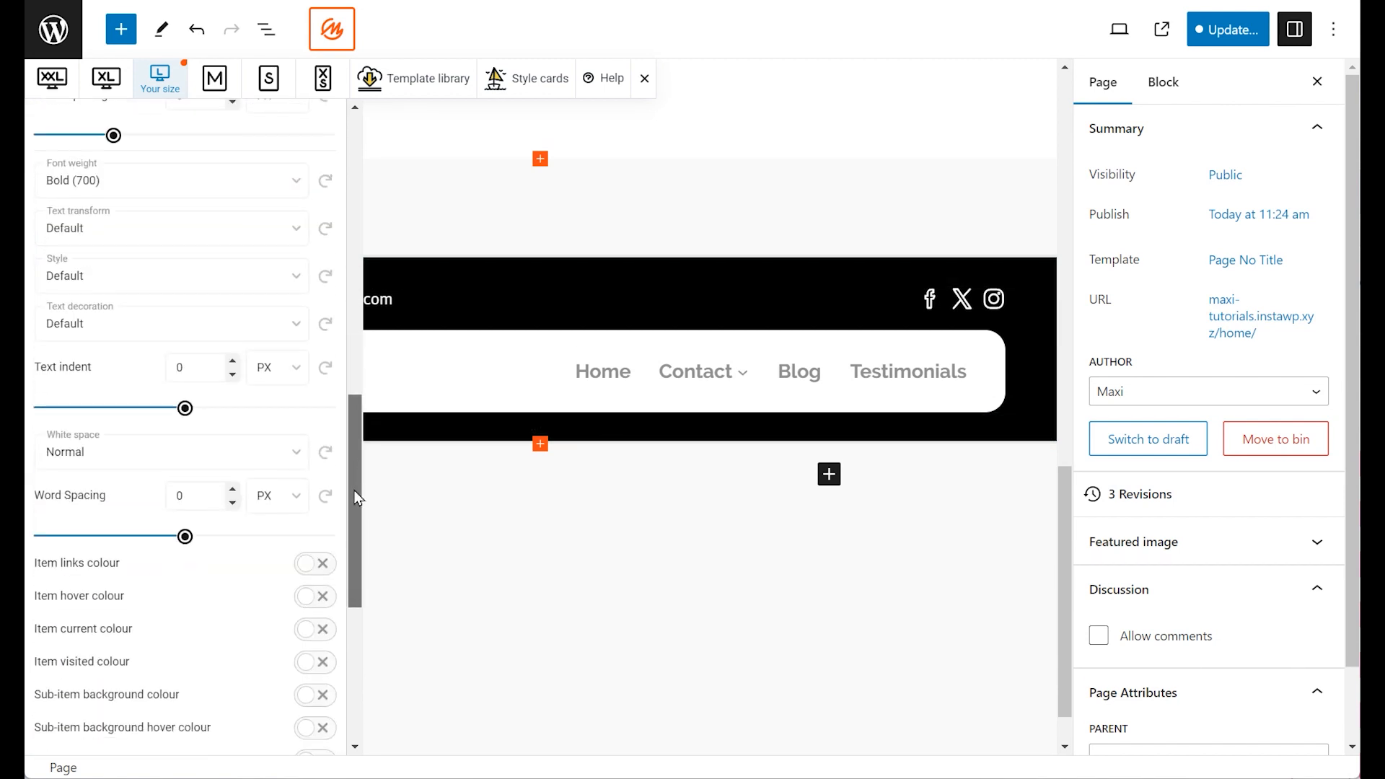
scroll(down, 3)
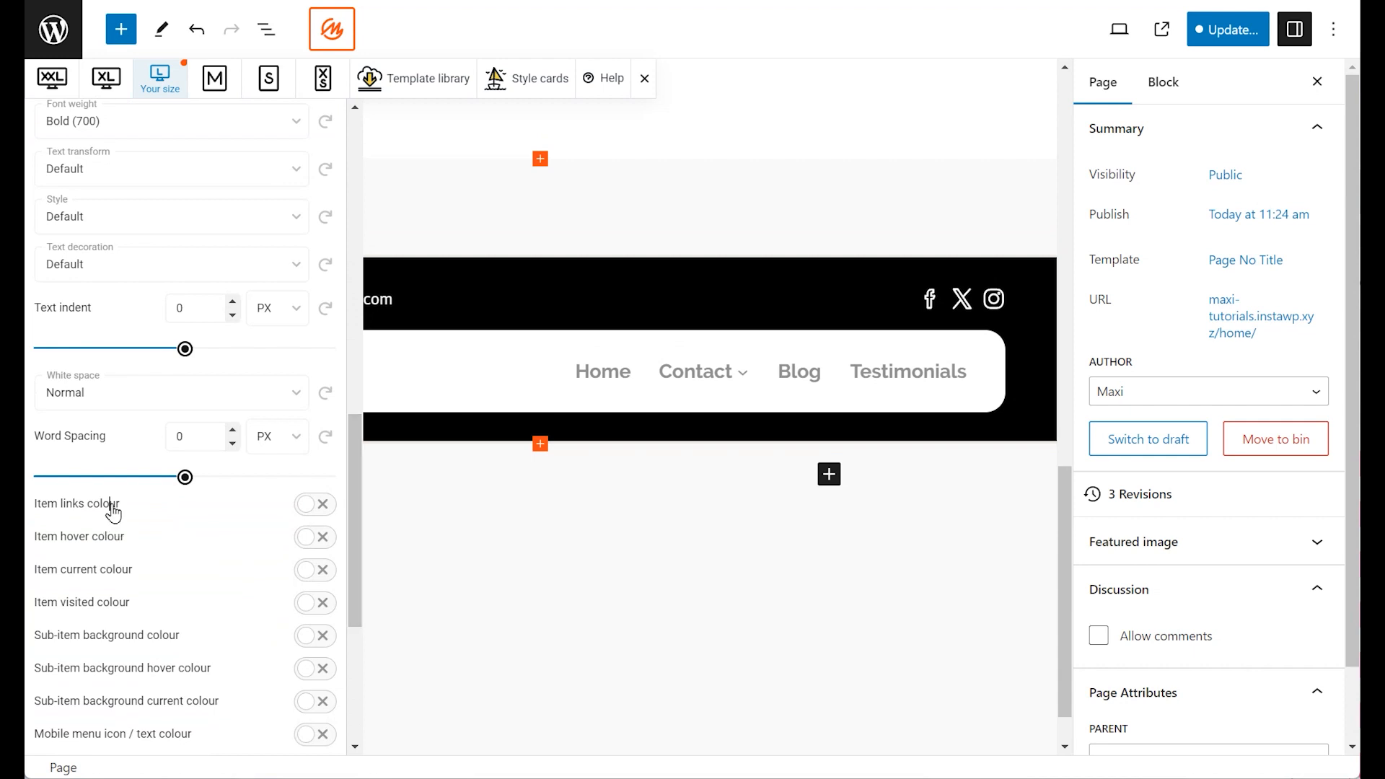
click(309, 503)
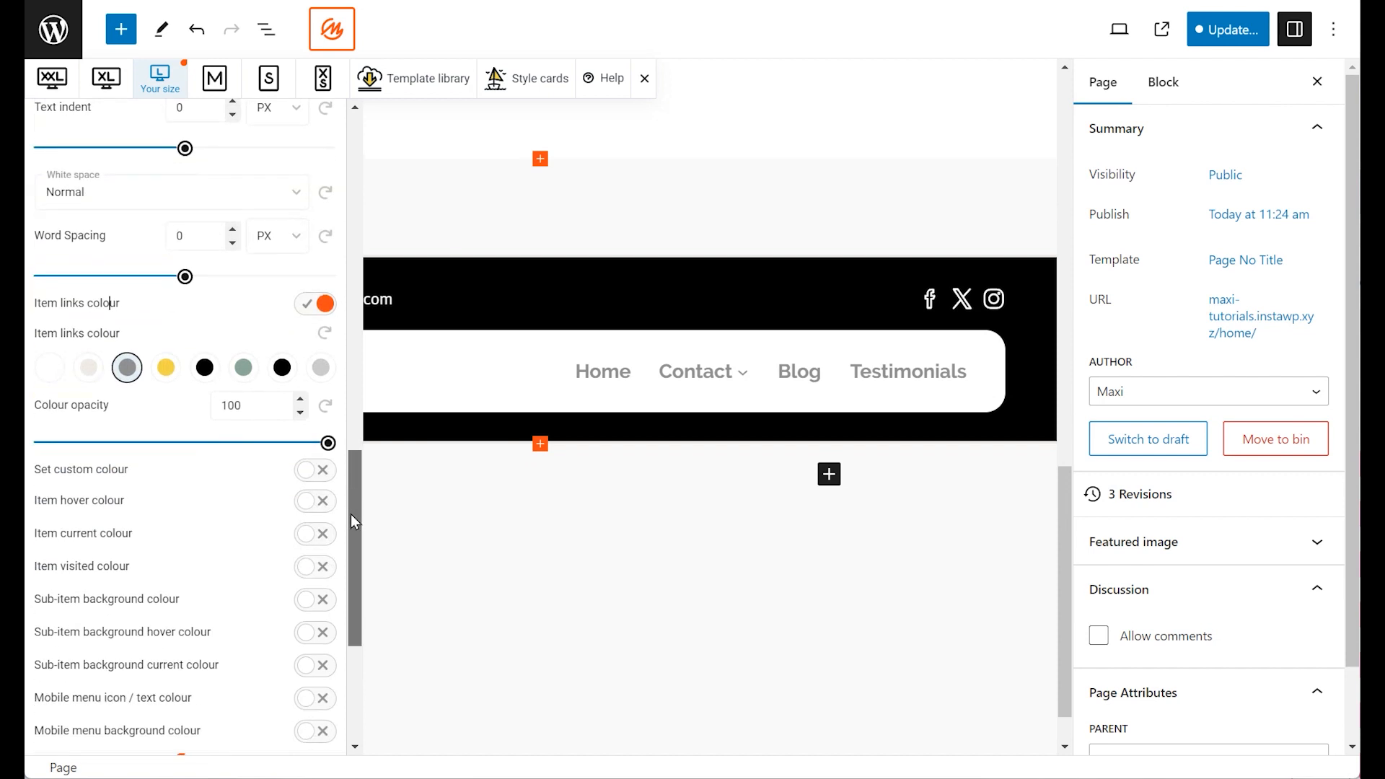
click(242, 369)
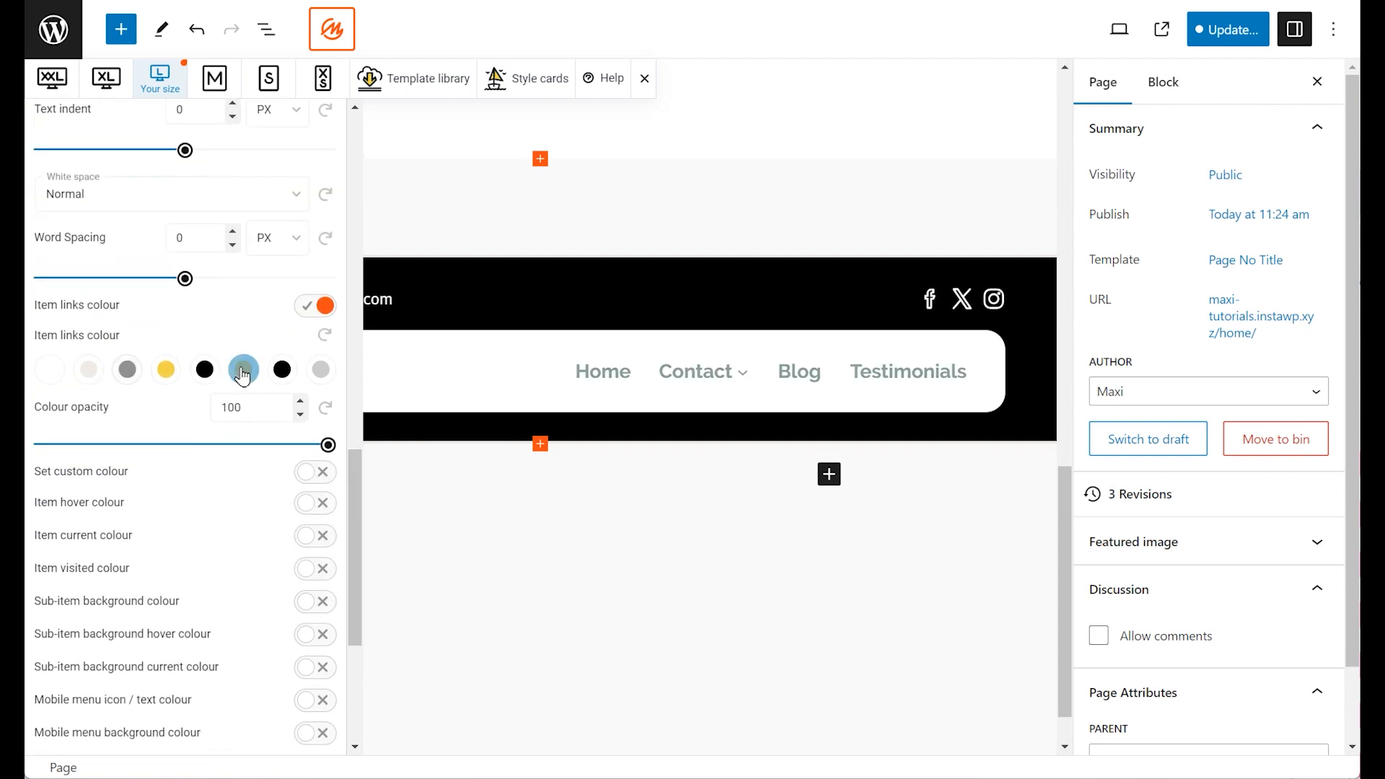
click(243, 370)
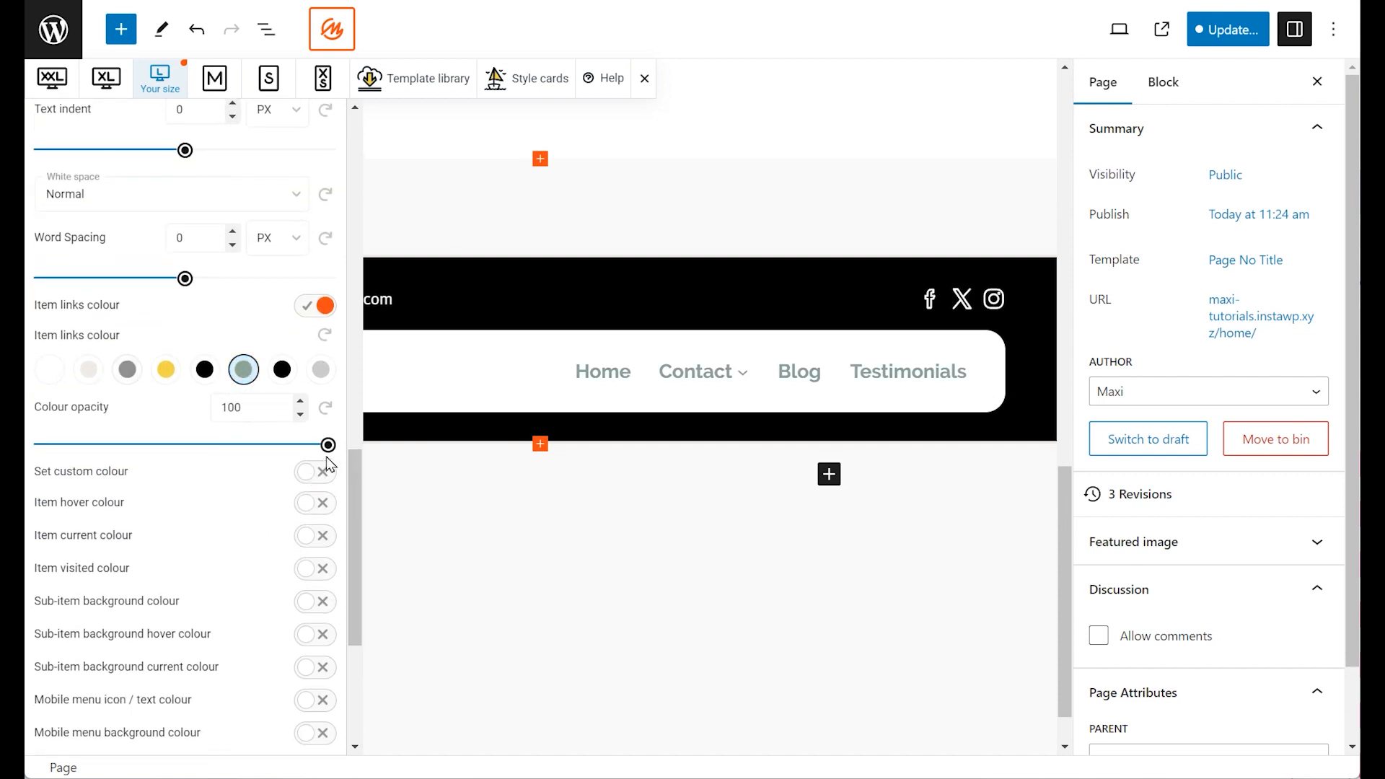
Step: Enable Item hover colour with the yellow palette shade and preview it on the header menu
scroll(down, 3)
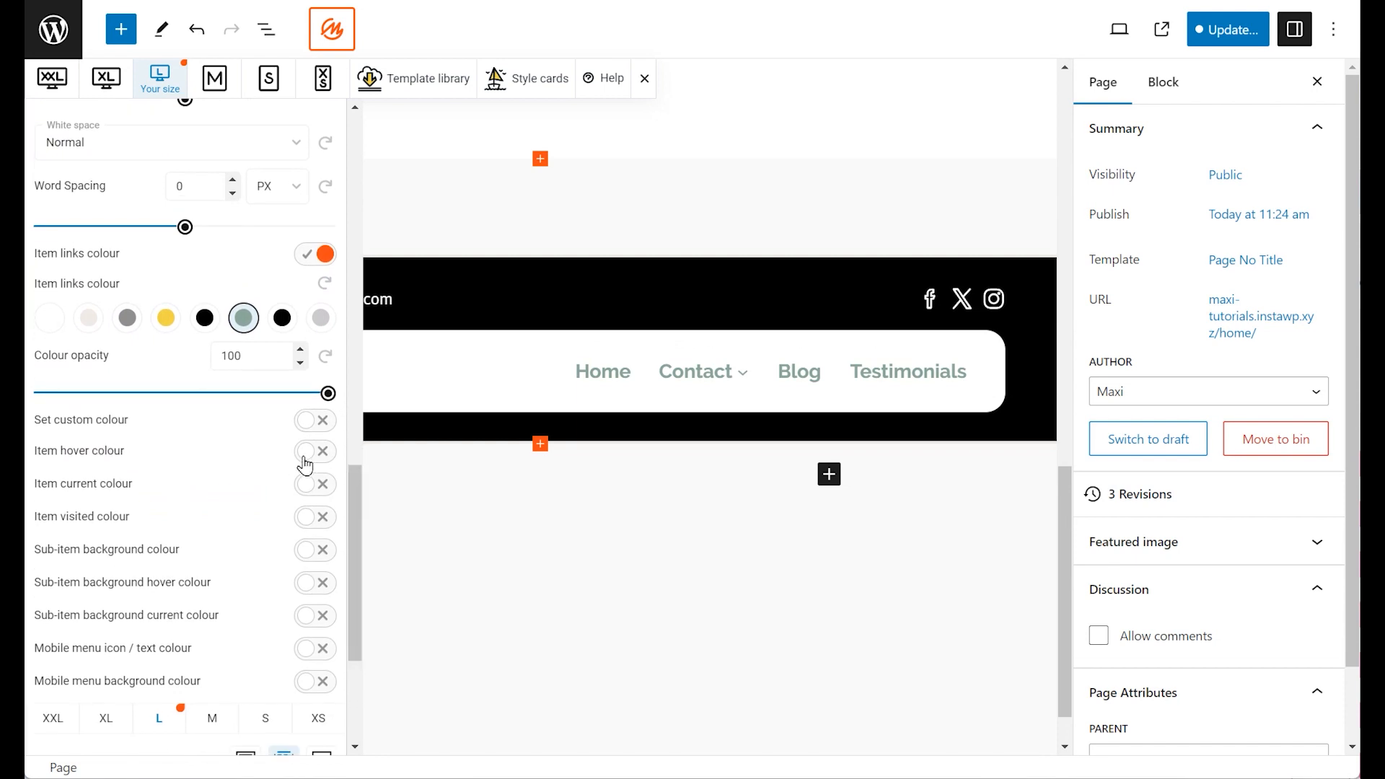
click(309, 450)
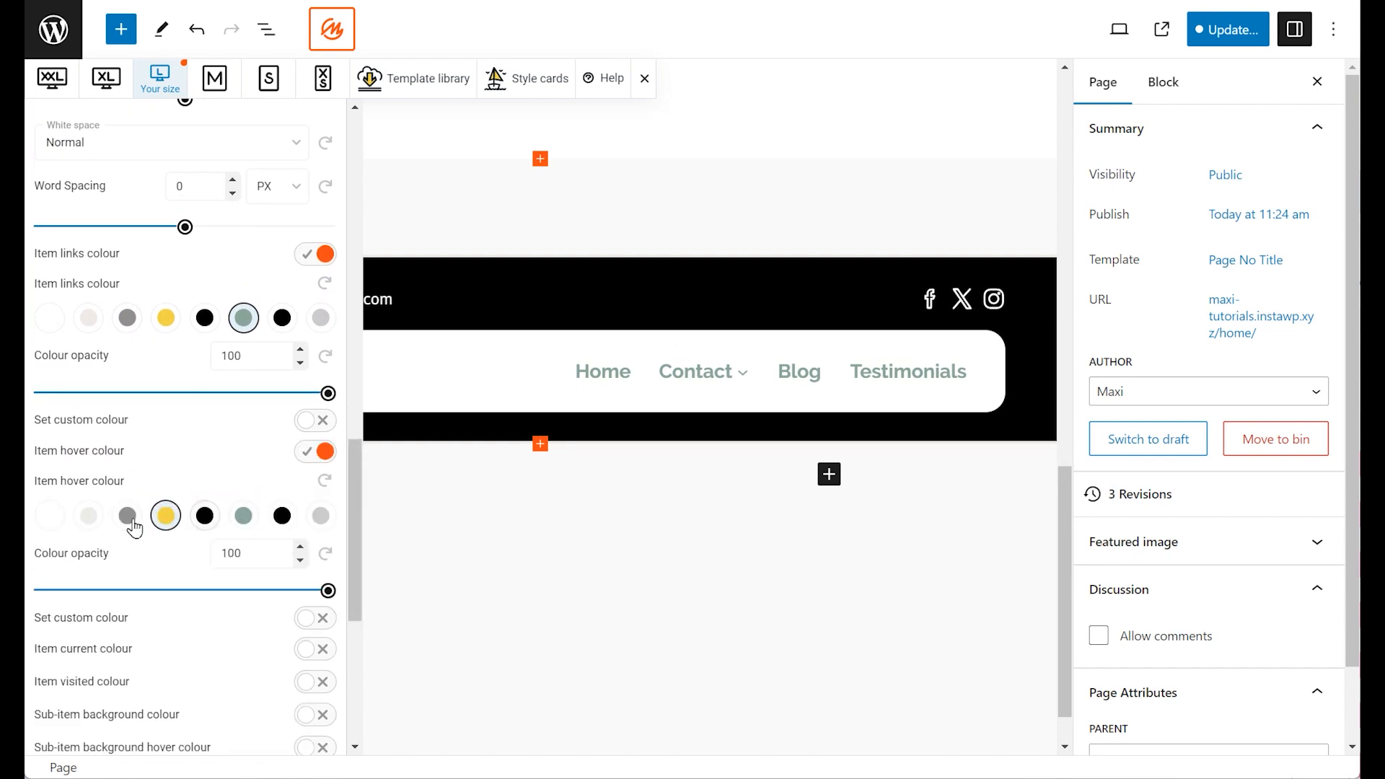
click(127, 516)
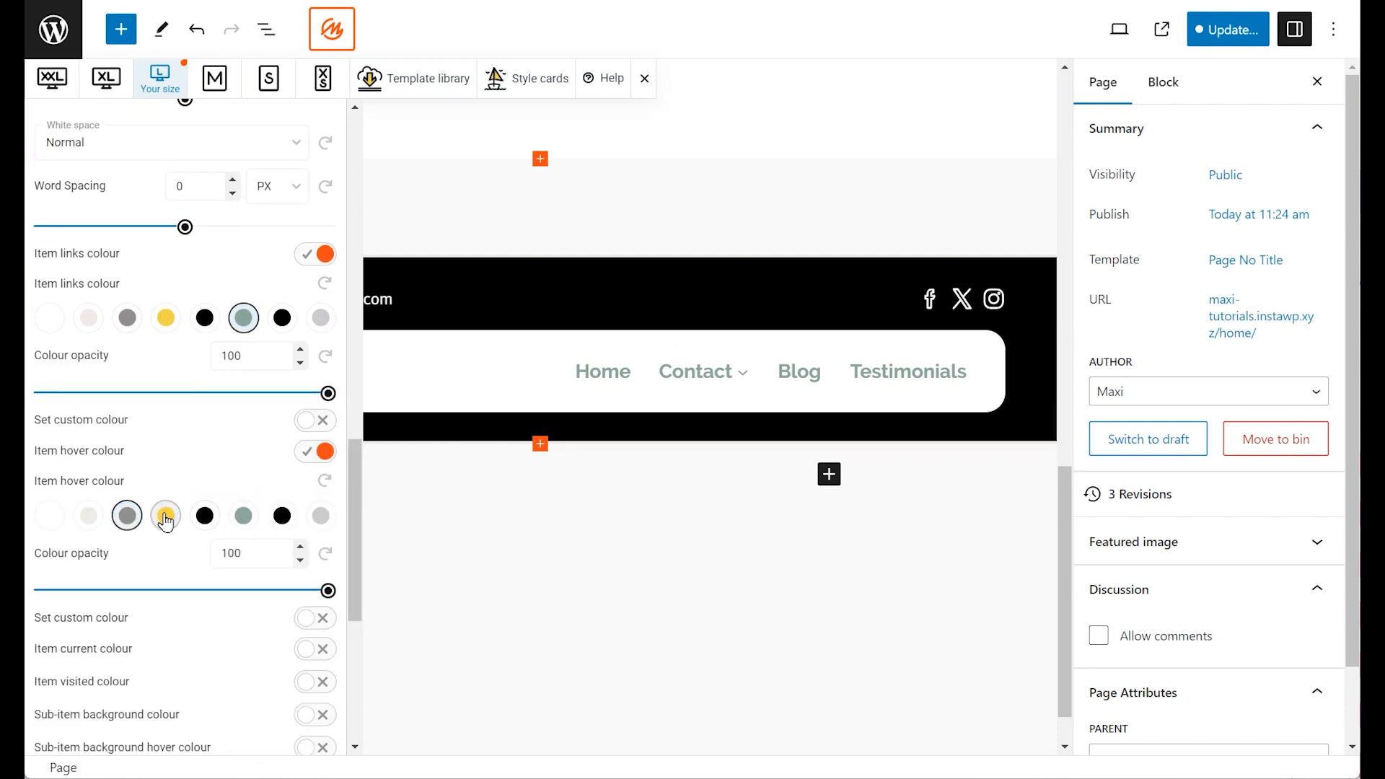
click(165, 515)
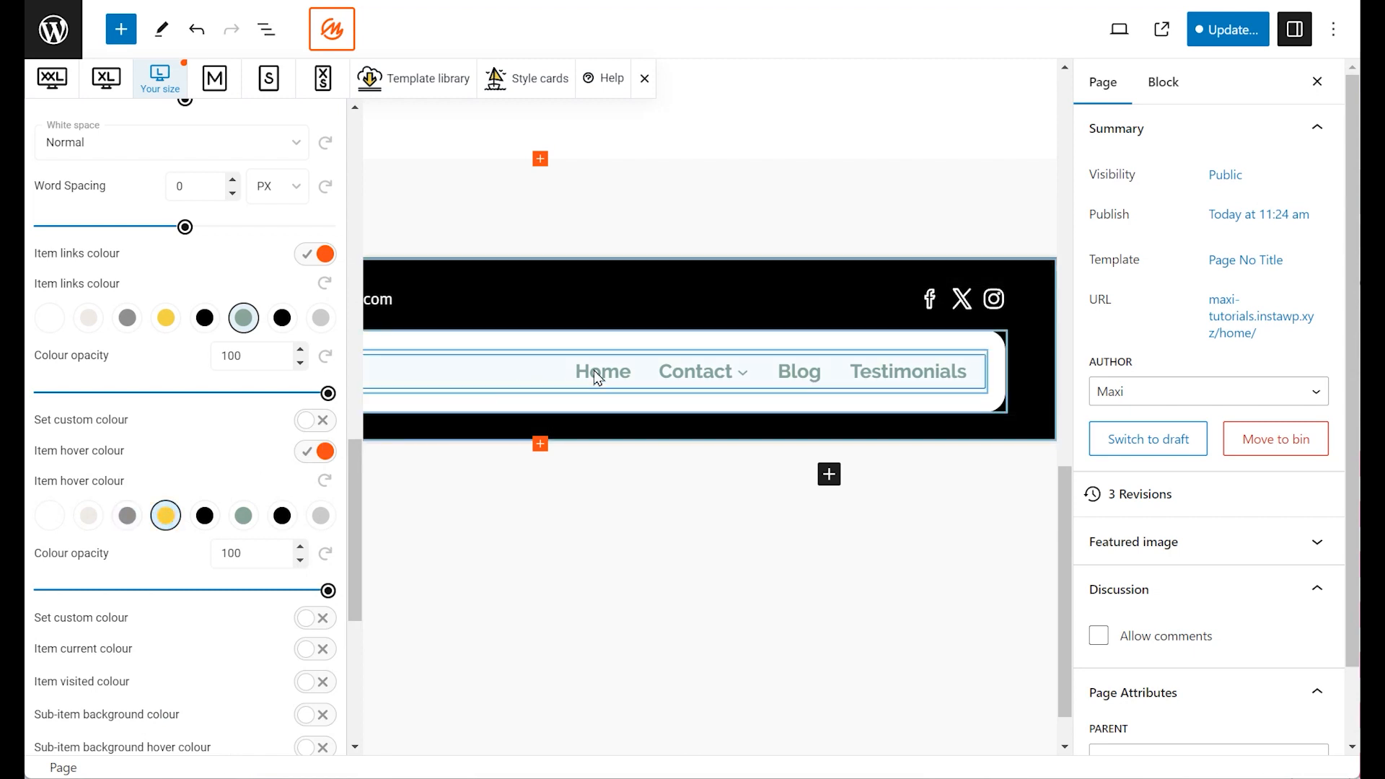
click(603, 371)
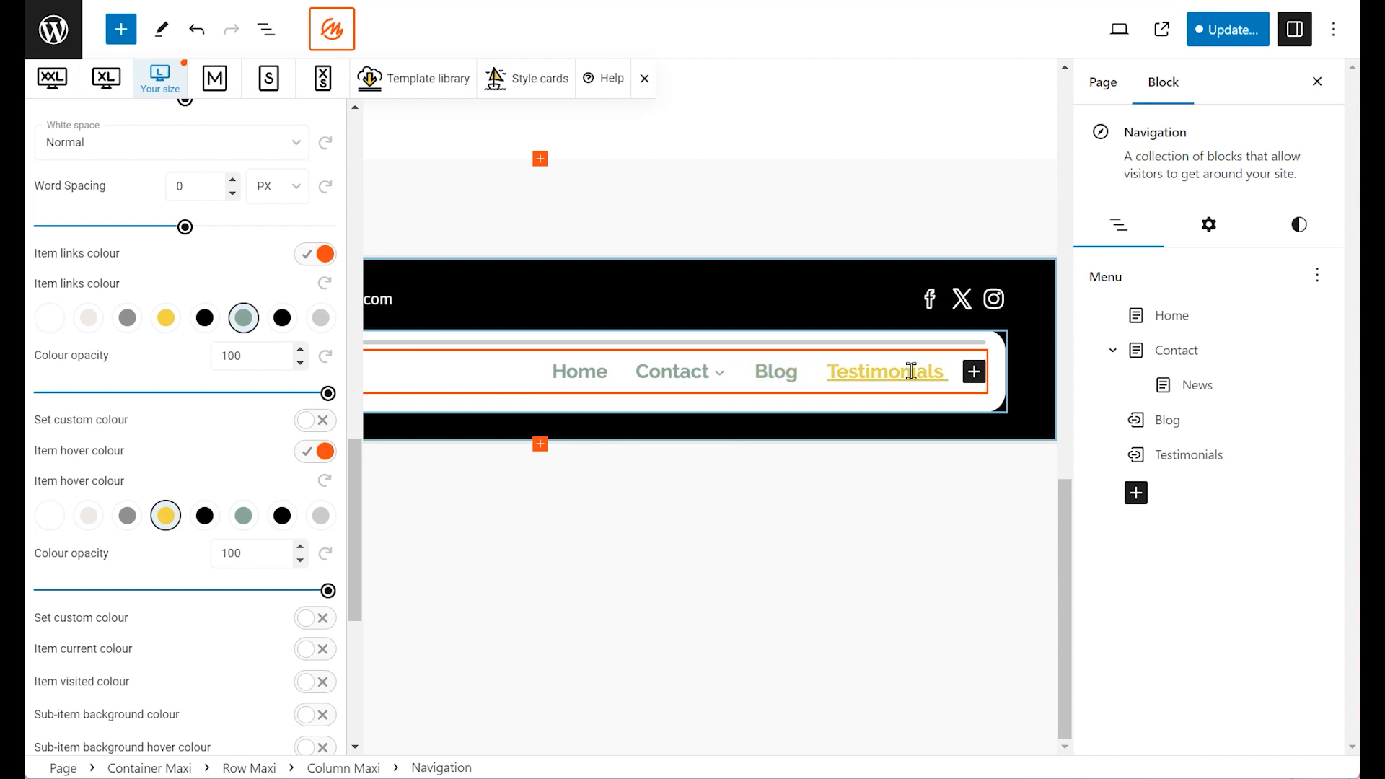
Step: Enable Sub-item background colour (white) and Sub-item background hover colour (light grey)
scroll(down, 3)
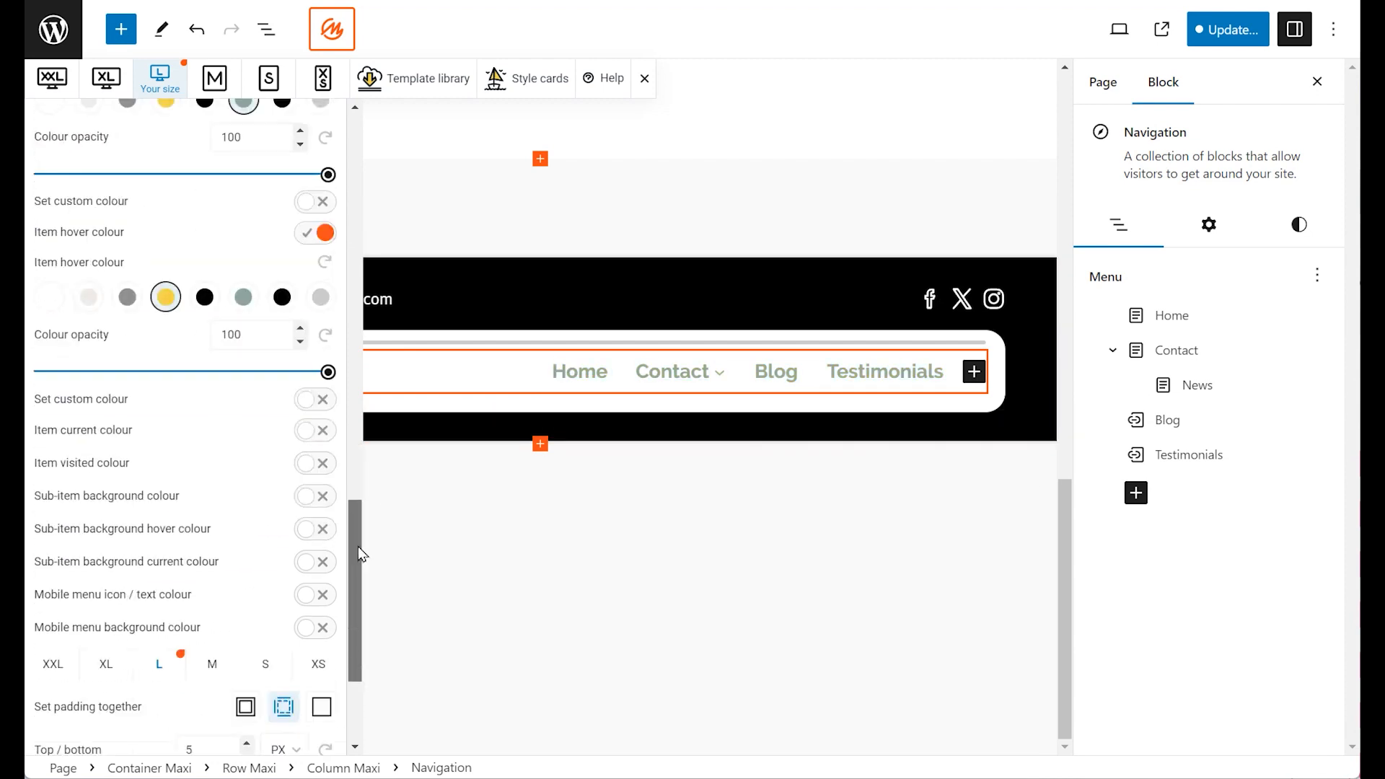
scroll(down, 3)
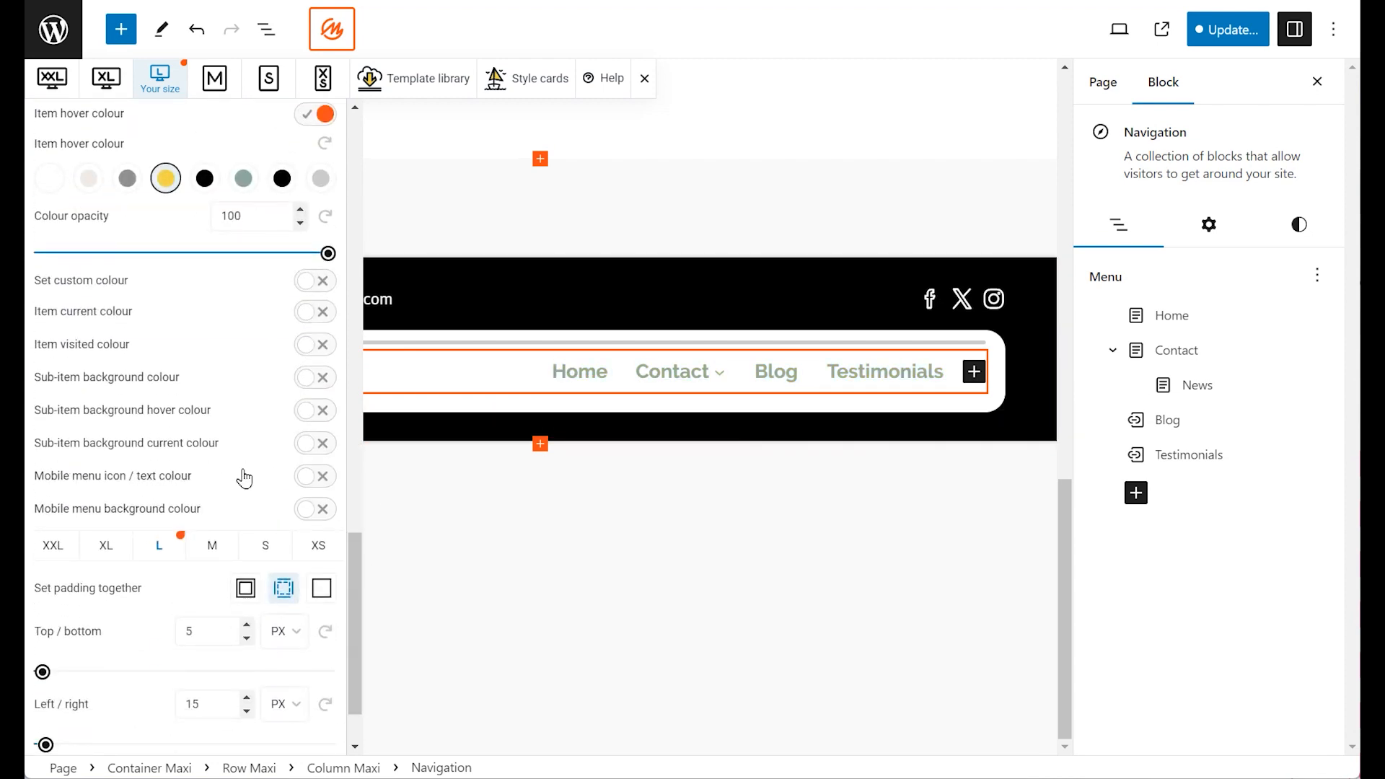
click(316, 410)
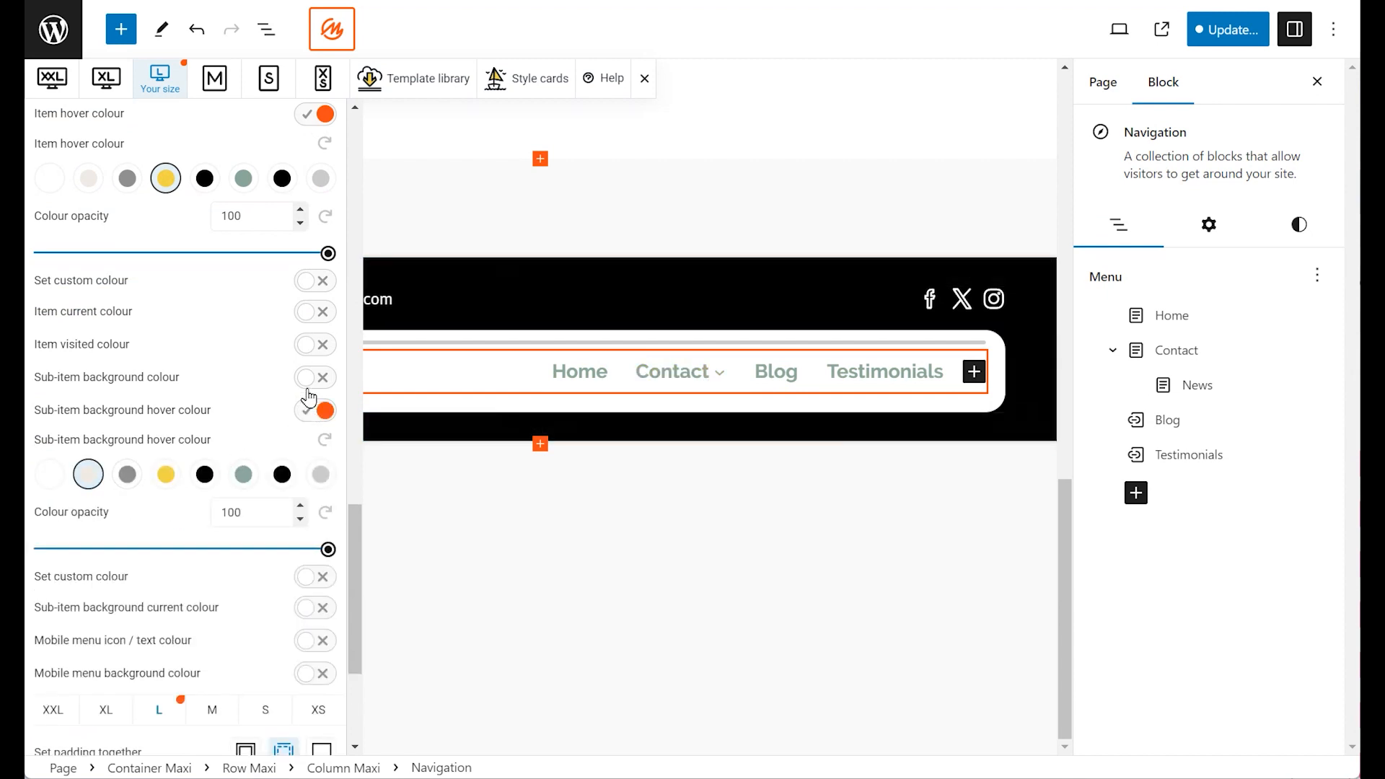
click(313, 376)
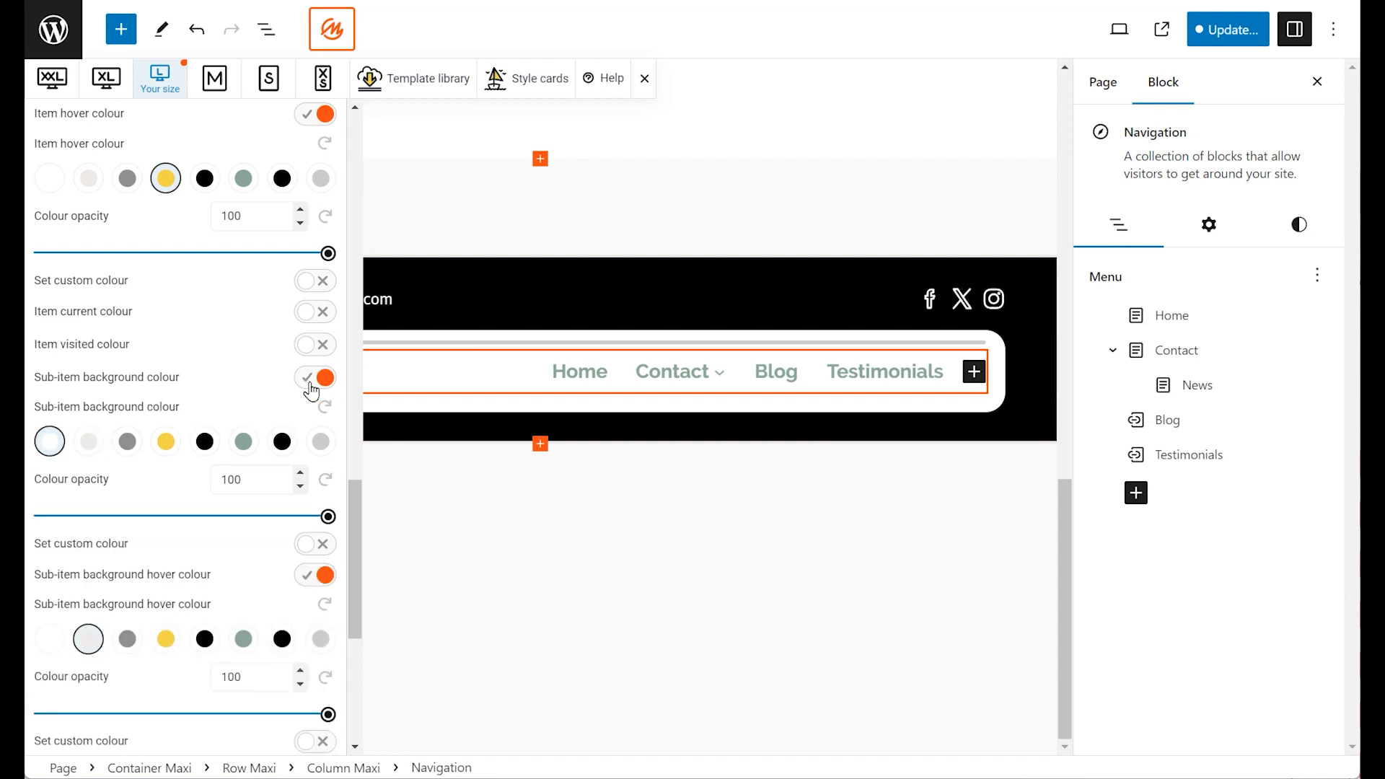